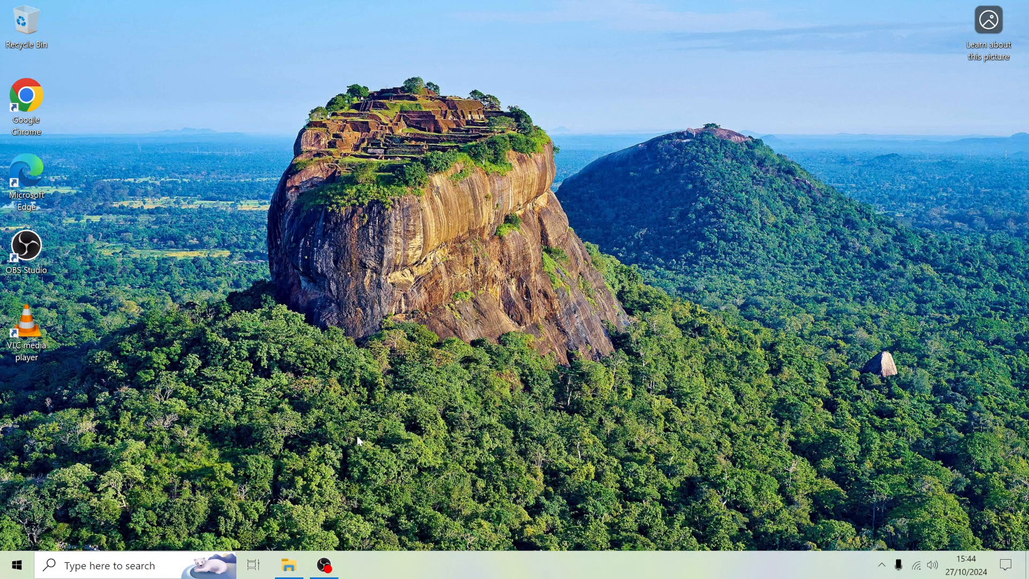
pyautogui.moveTo(352, 440)
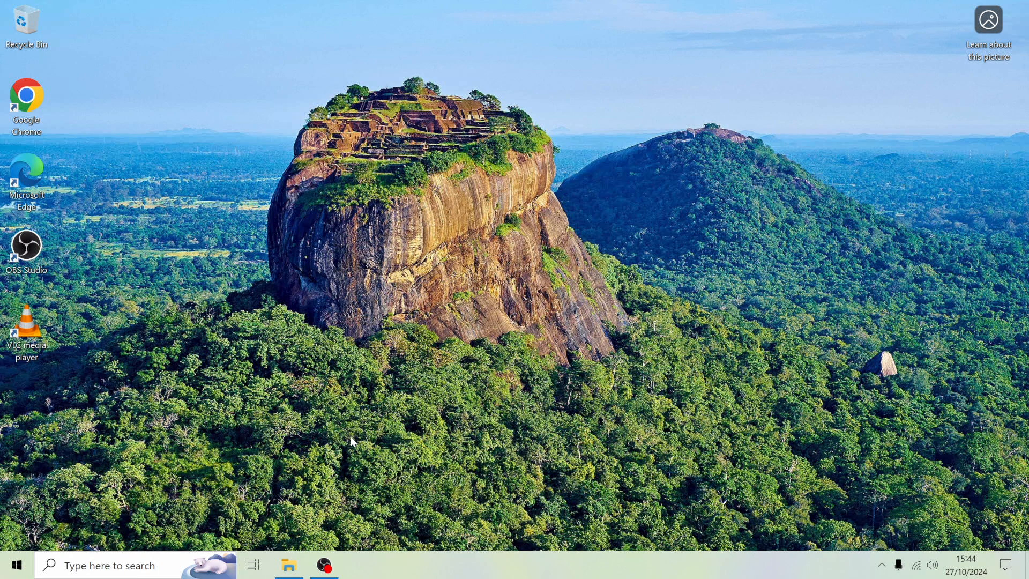
pyautogui.moveTo(352, 432)
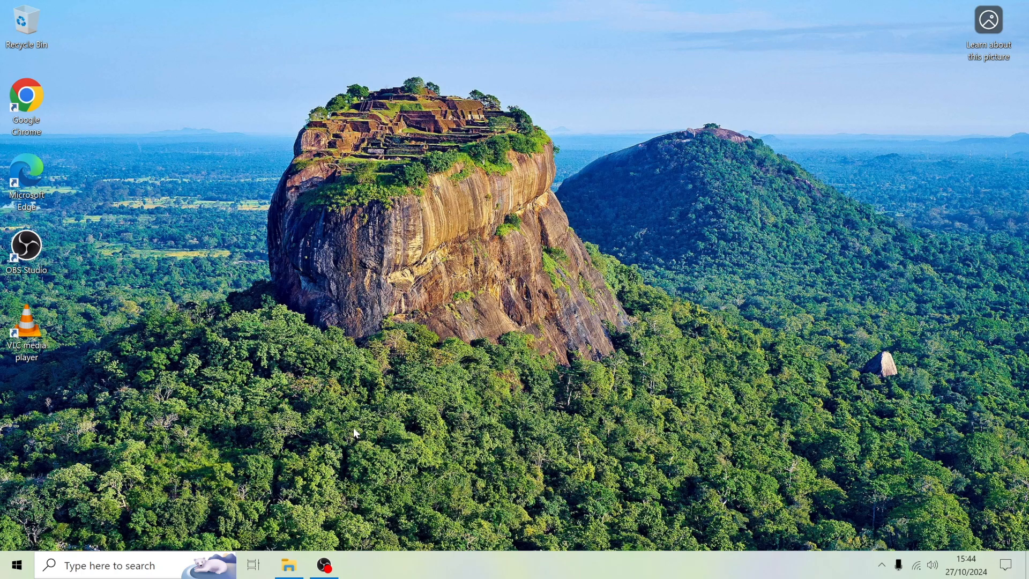
pyautogui.moveTo(353, 428)
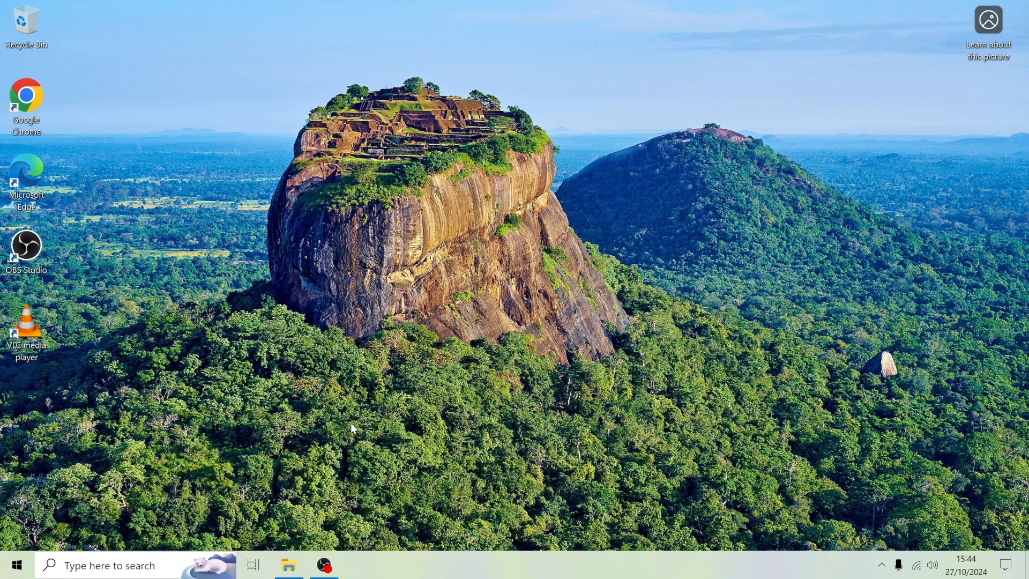
pyautogui.moveTo(282, 348)
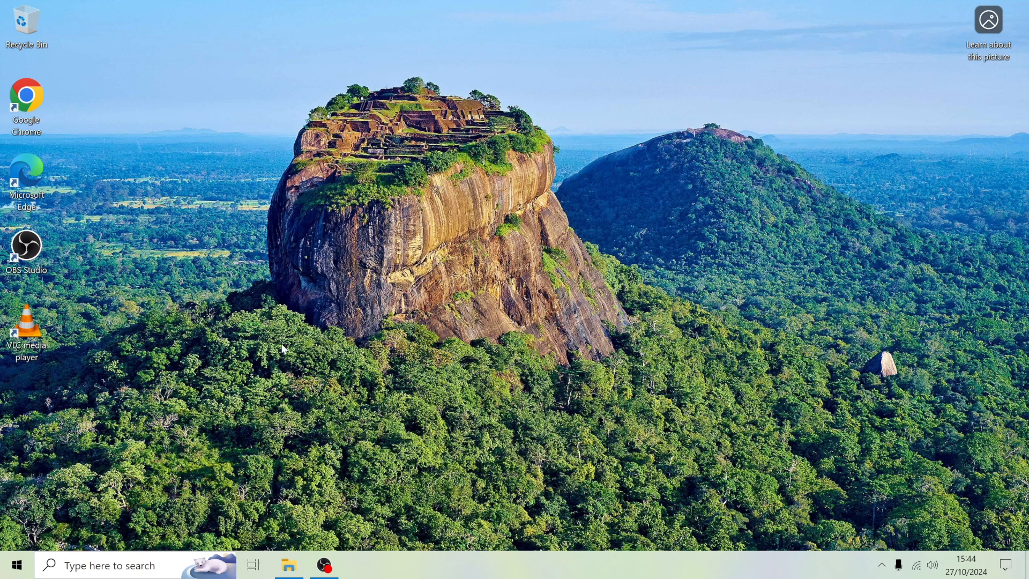
pyautogui.moveTo(229, 233)
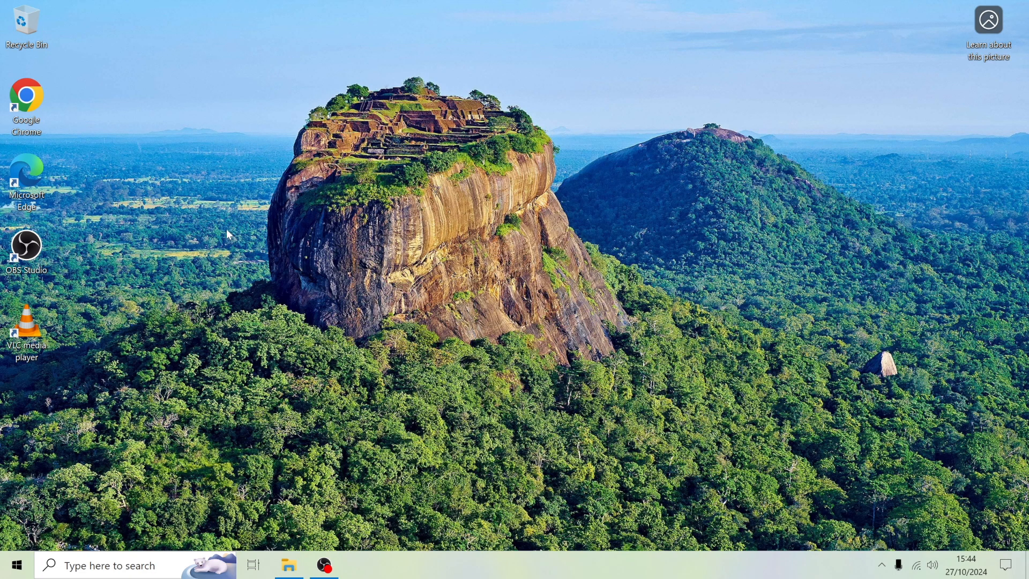
pyautogui.moveTo(34, 109)
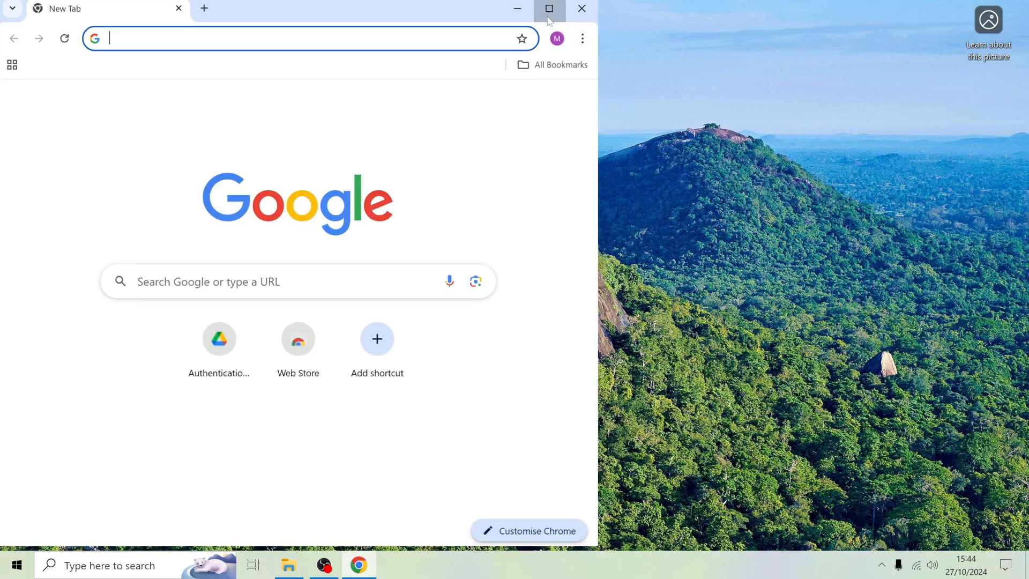
# Maximize Chrome, search Google for 'beekeeper studio' and go to beekeeperstudio.io
pyautogui.click(549, 8)
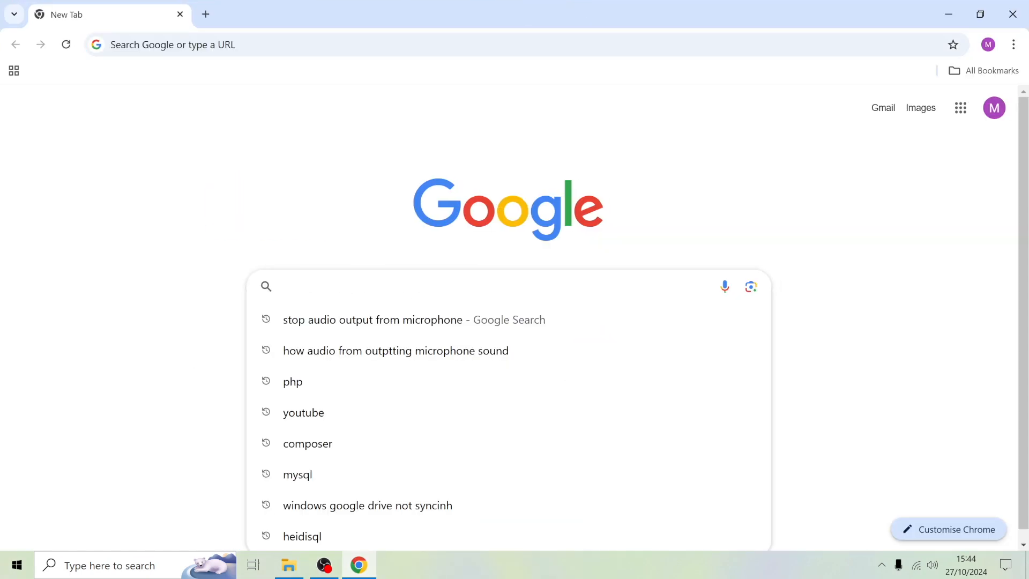
pyautogui.write('beekeeper studio')
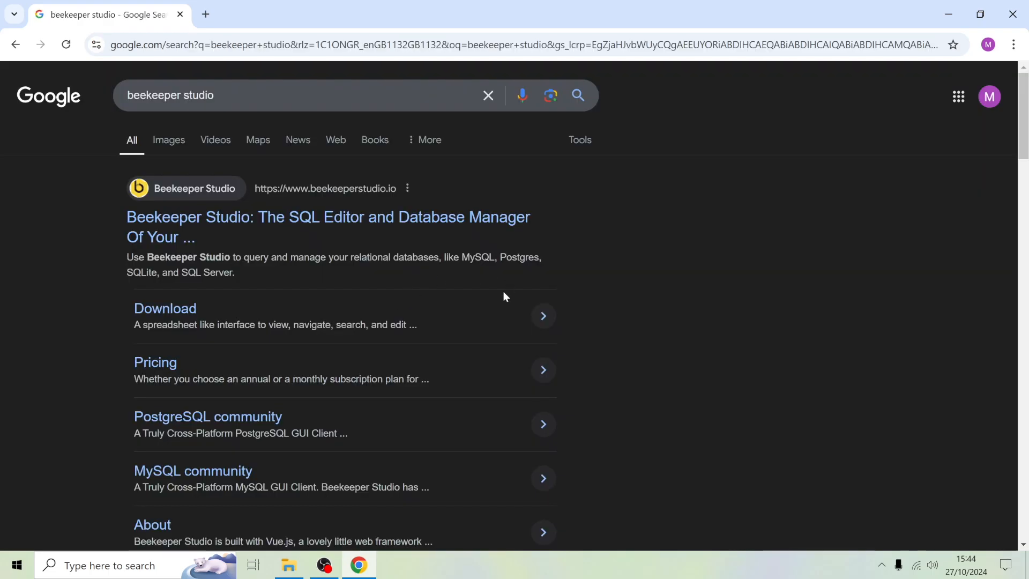
pyautogui.moveTo(407, 276)
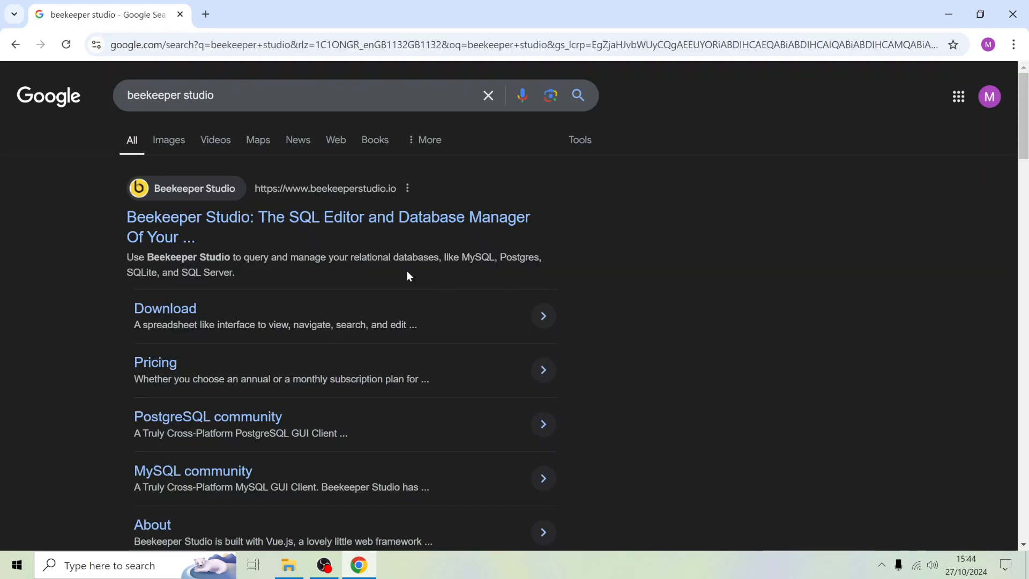
pyautogui.click(328, 217)
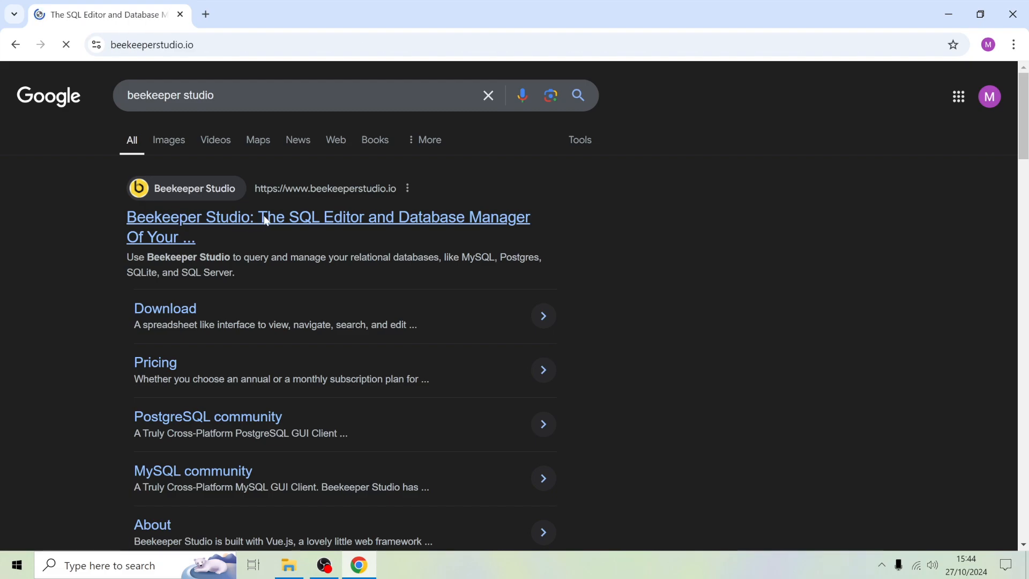
pyautogui.click(328, 216)
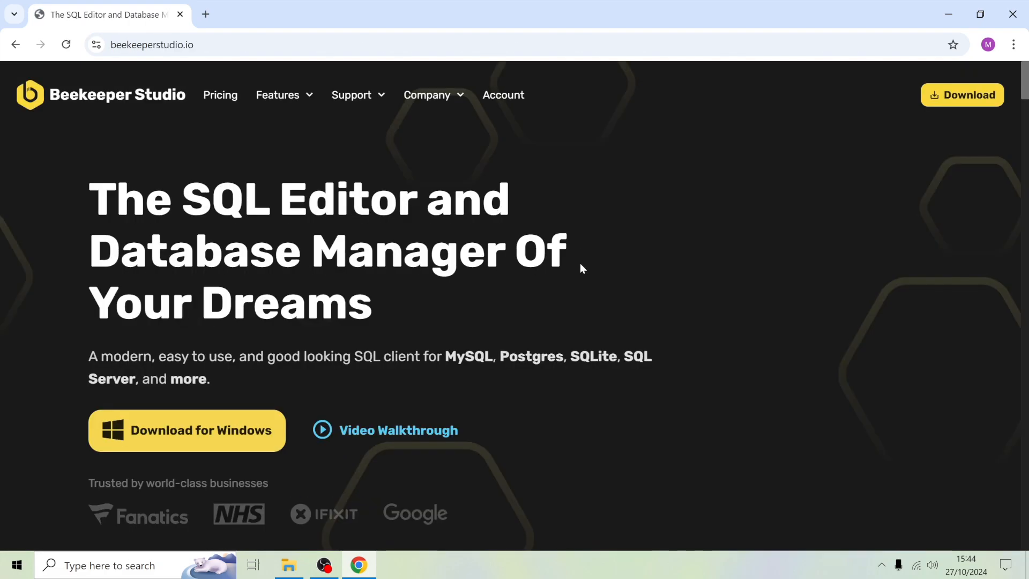
pyautogui.moveTo(609, 319)
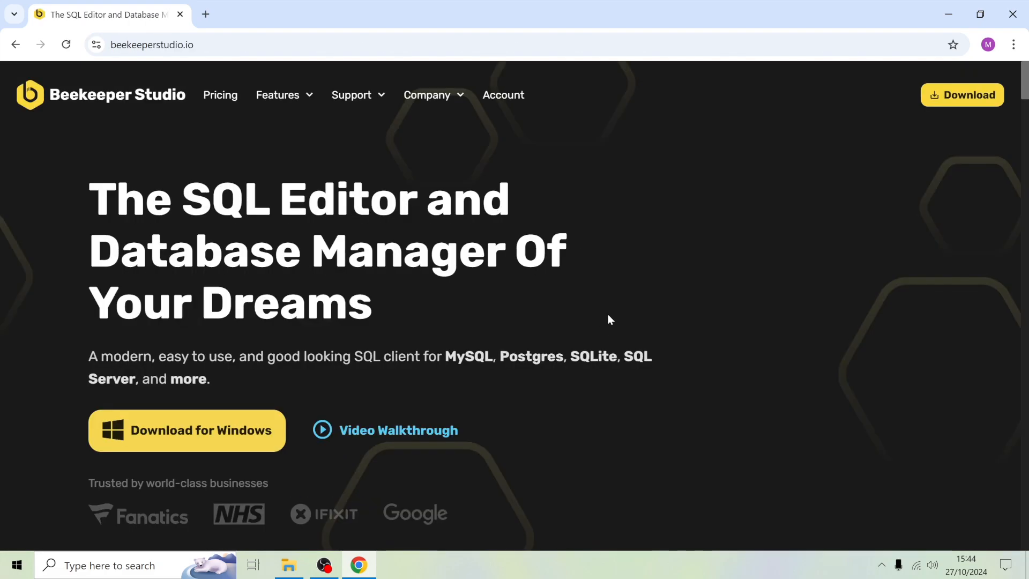
pyautogui.moveTo(574, 271)
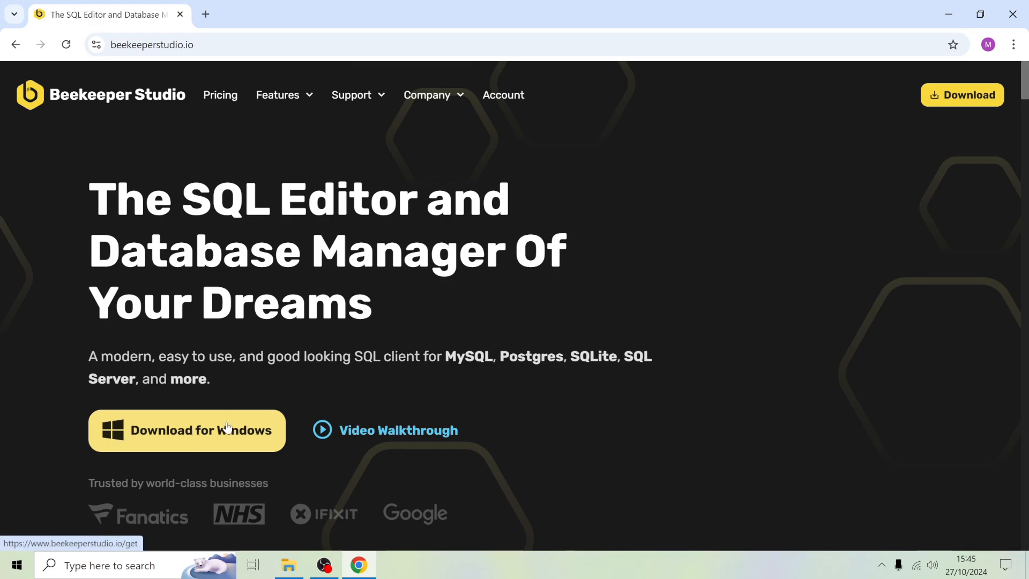
# From Download for Windows, skip the email form and start the Windows Installer download
pyautogui.click(186, 430)
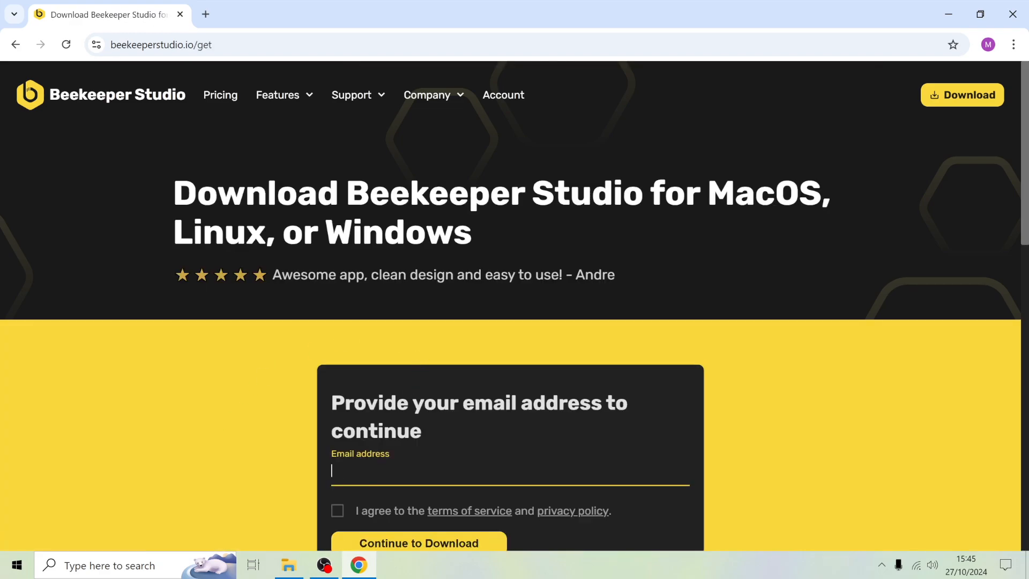
pyautogui.scroll(-3)
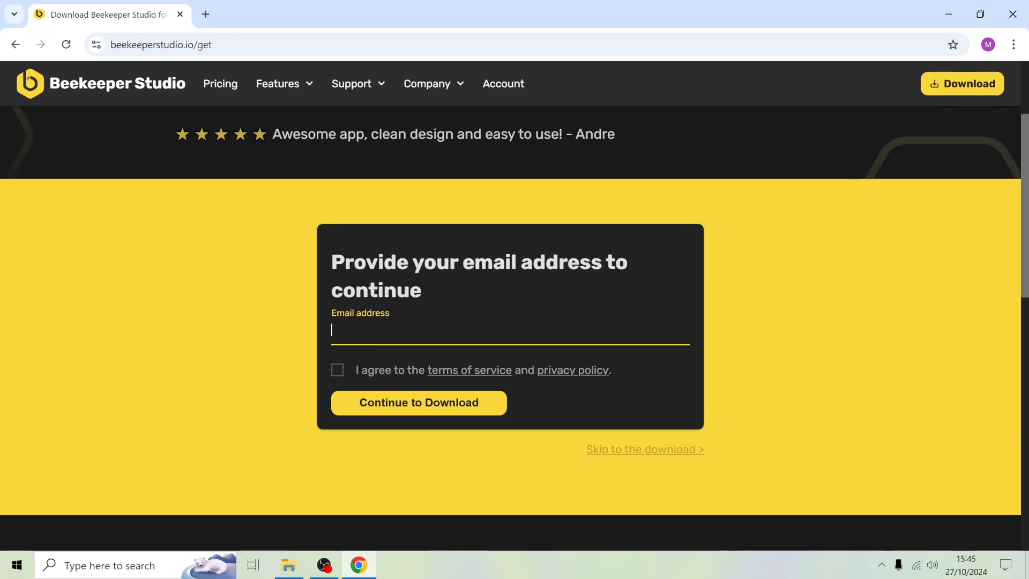
pyautogui.moveTo(570, 491)
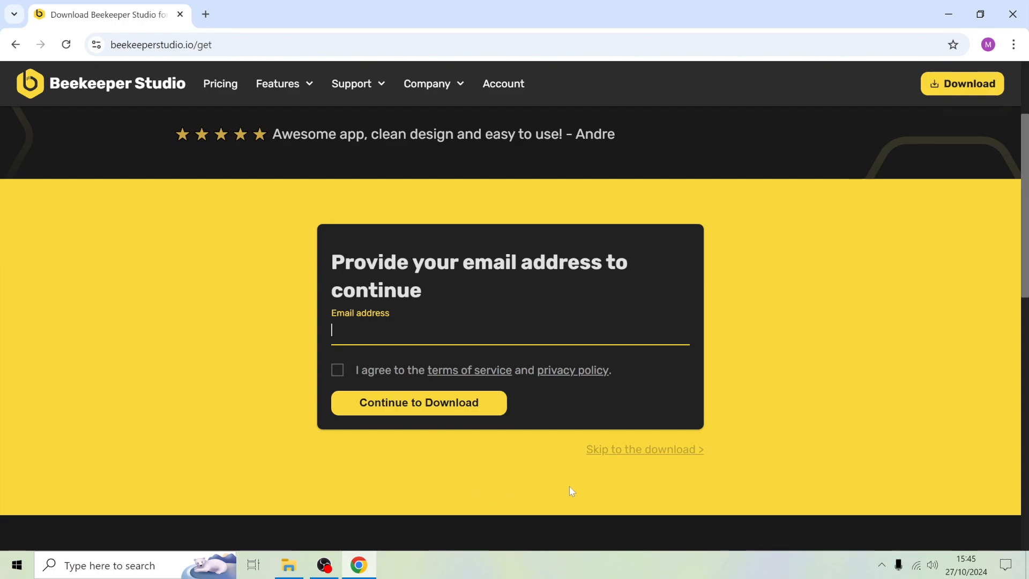
pyautogui.moveTo(617, 456)
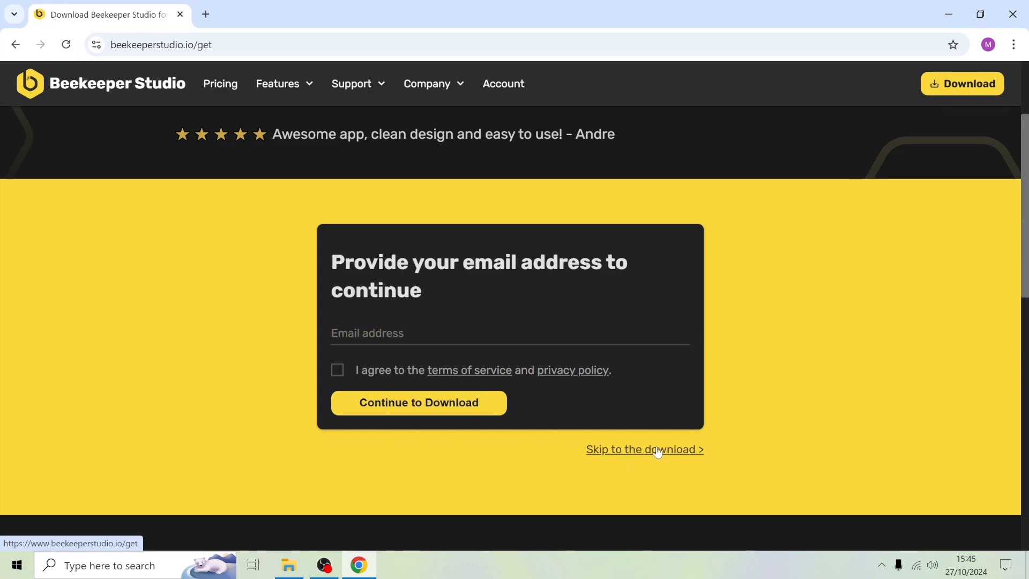
pyautogui.click(644, 449)
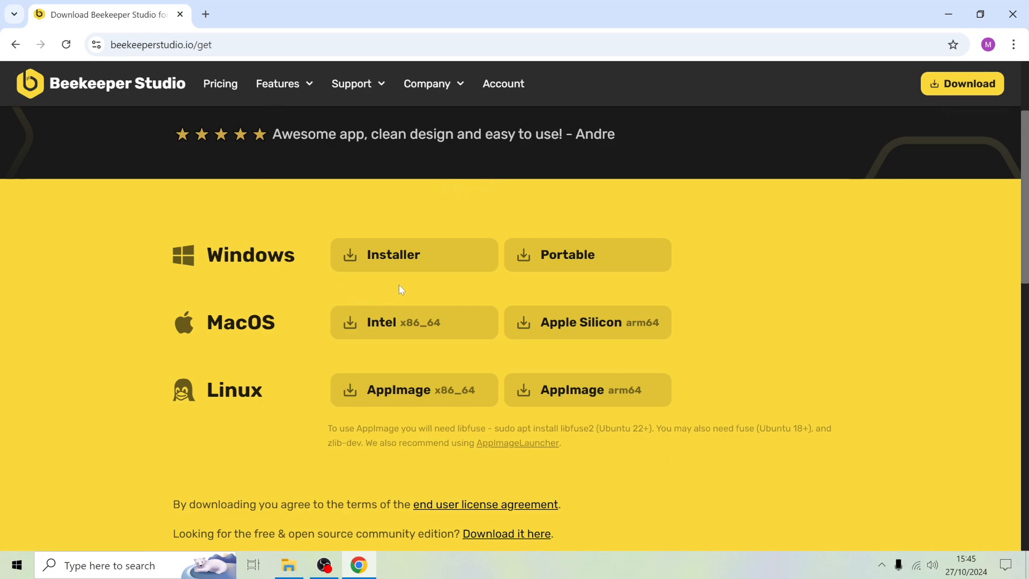
pyautogui.click(414, 255)
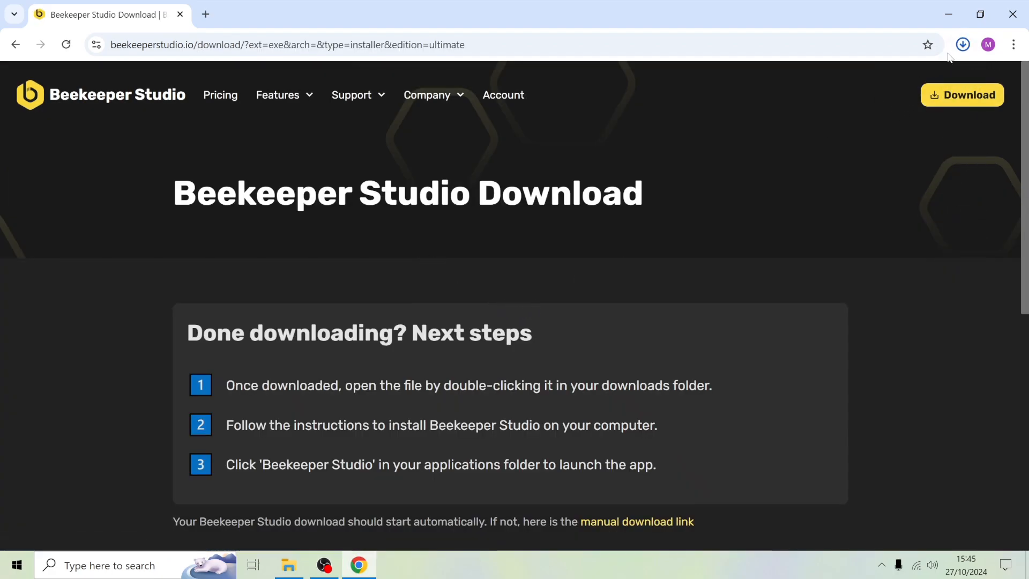
# Show Beekeeper-Studio-Ultimate-Setup-4.6.8.exe in its Downloads folder from Chrome's downloads list
pyautogui.click(962, 45)
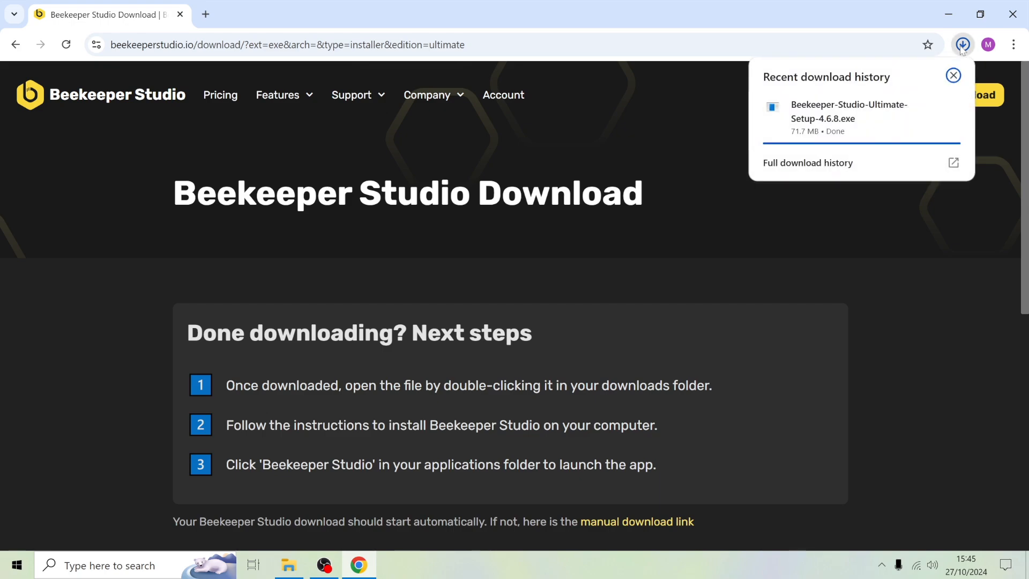
pyautogui.moveTo(960, 53)
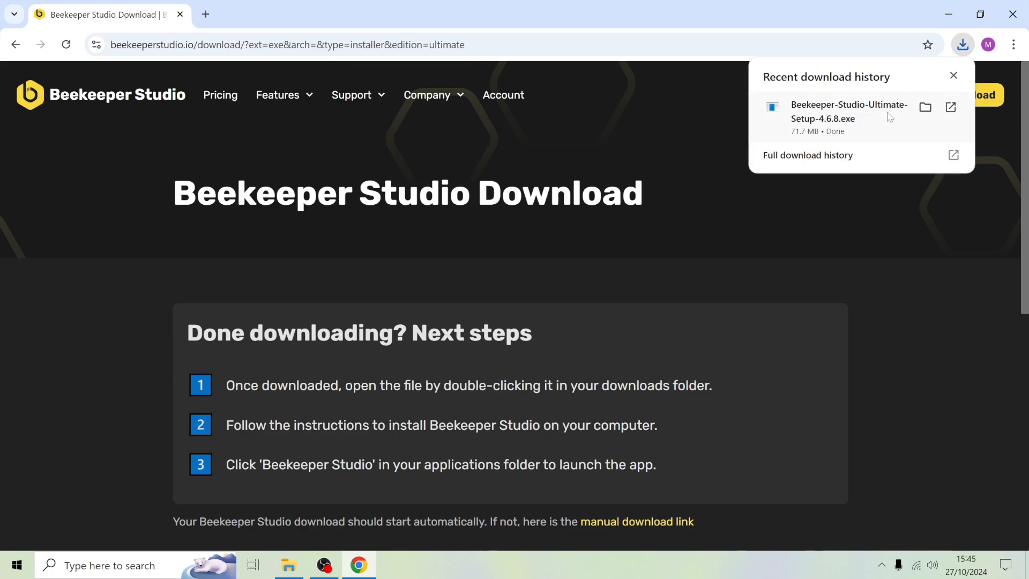
pyautogui.moveTo(899, 115)
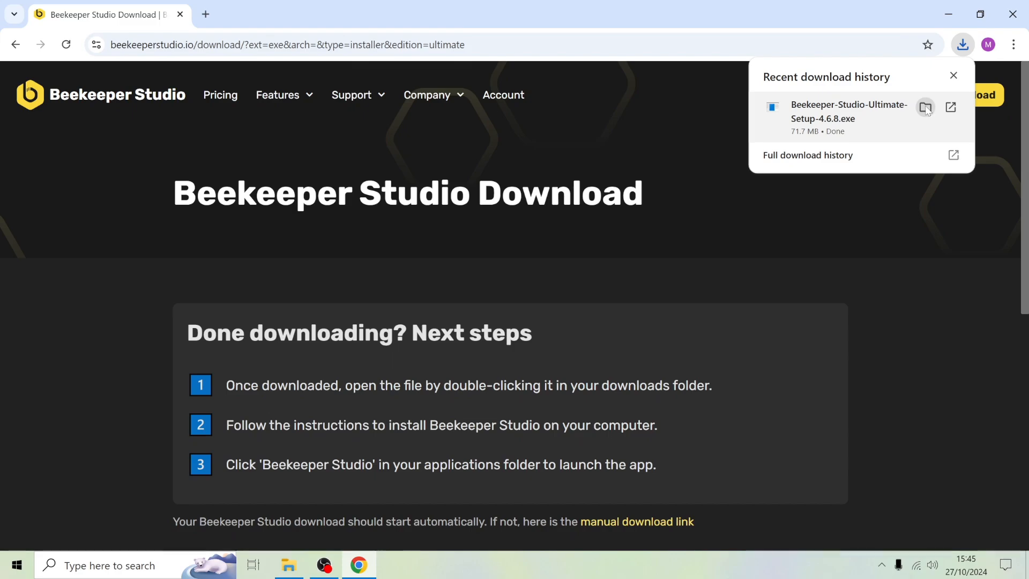
pyautogui.click(926, 108)
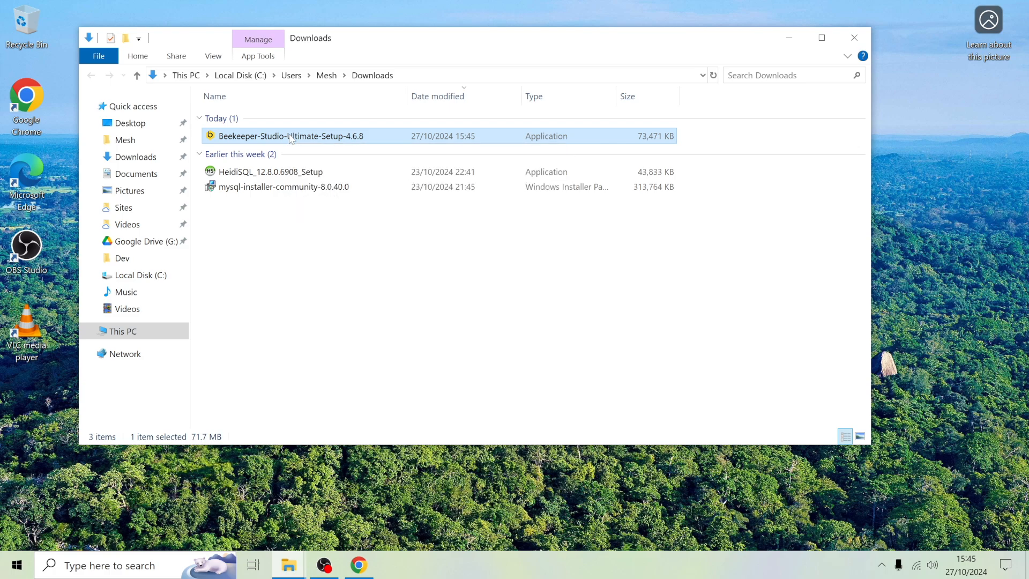
# Run Beekeeper-Studio-Ultimate-Setup-4.6.8 so the app installs and launches
pyautogui.doubleClick(292, 136)
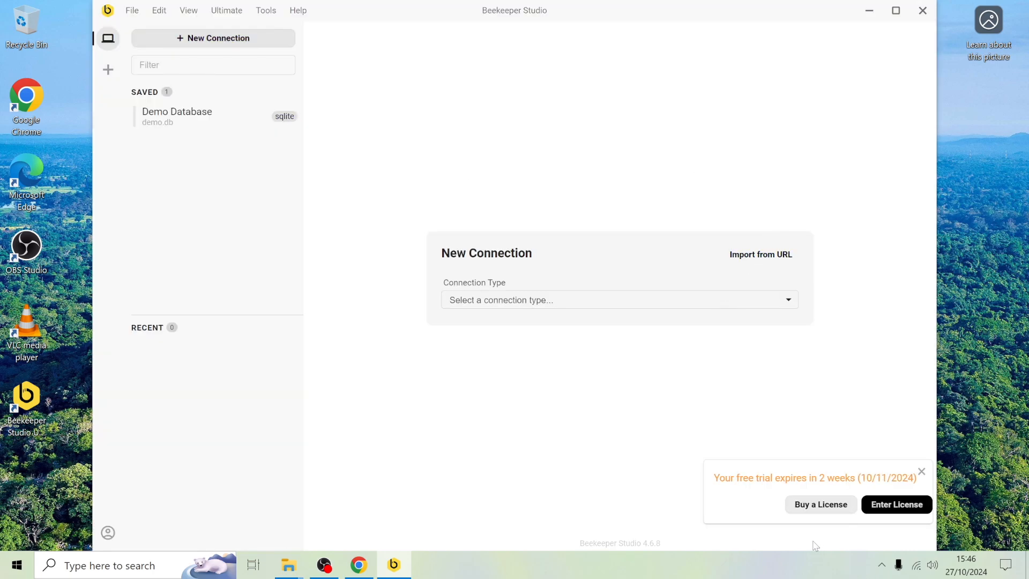
pyautogui.moveTo(834, 466)
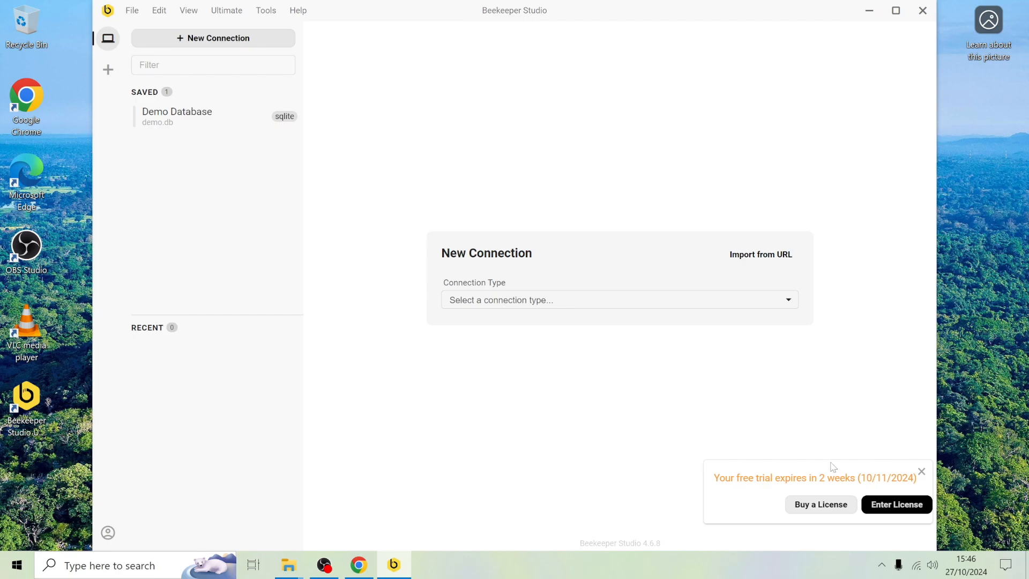
pyautogui.moveTo(834, 467)
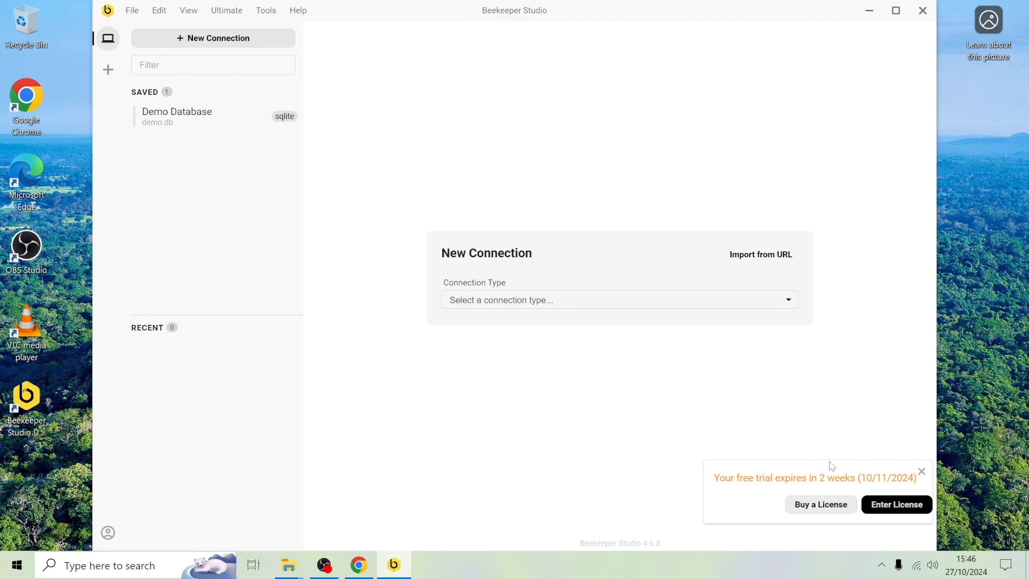
pyautogui.moveTo(872, 469)
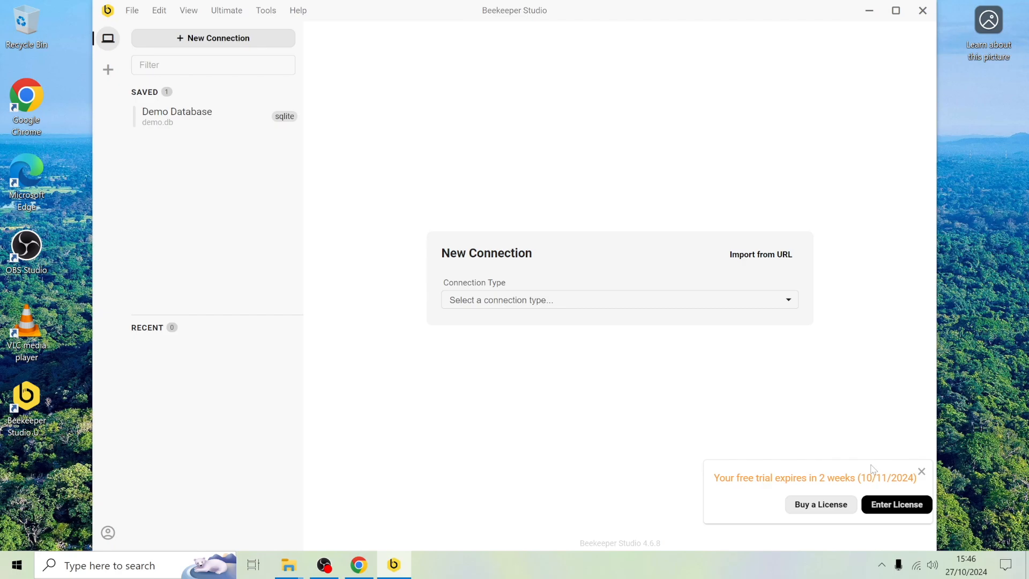
pyautogui.moveTo(855, 463)
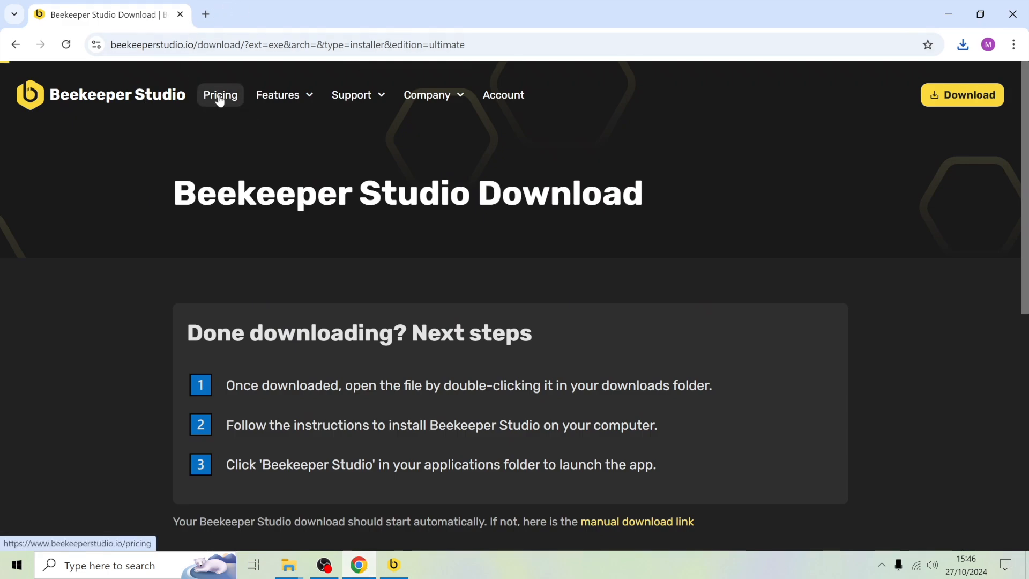
# View the Pricing page and scroll through plan features and the money-back guarantee
pyautogui.click(220, 95)
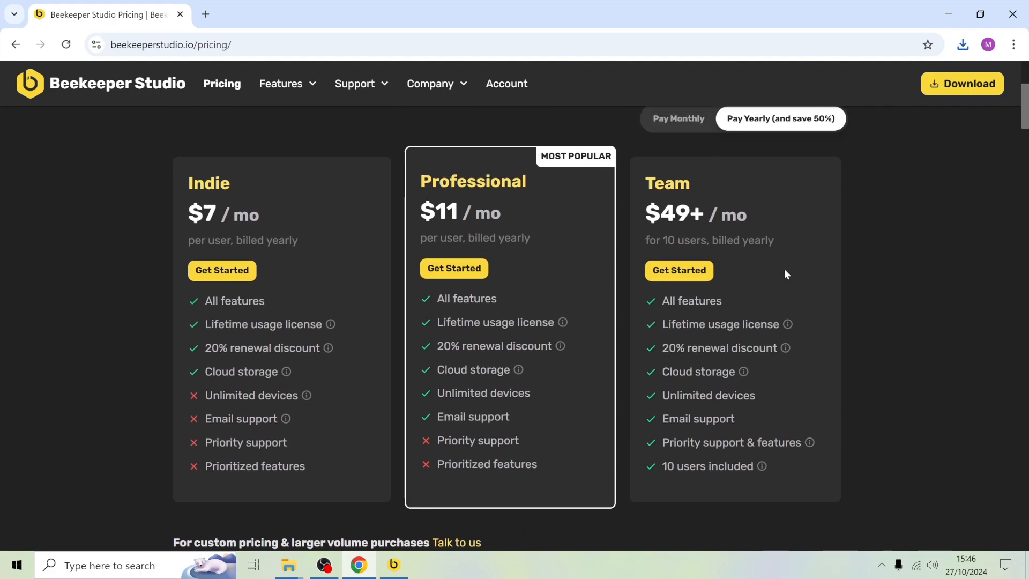
pyautogui.moveTo(622, 373)
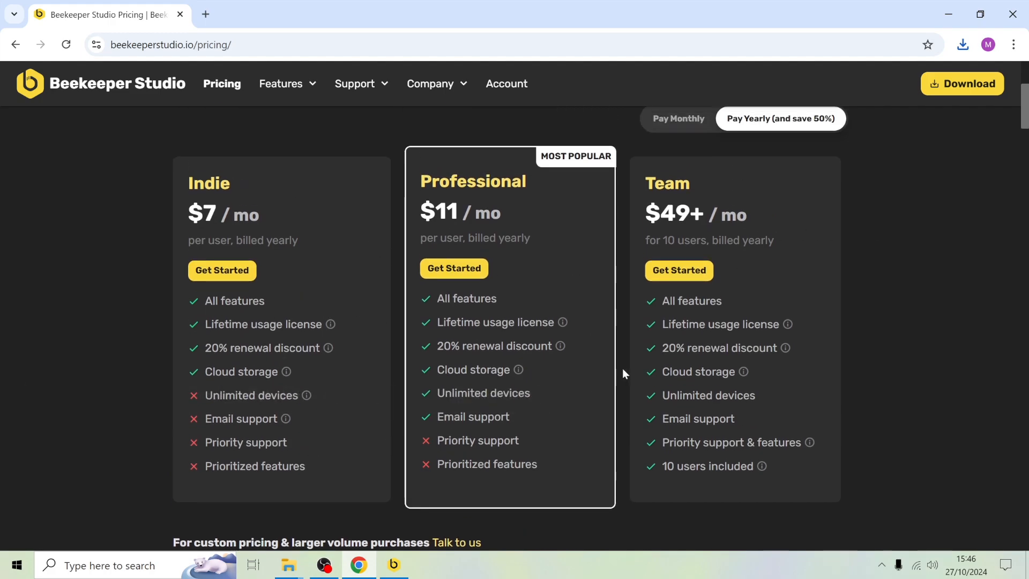
pyautogui.scroll(-3)
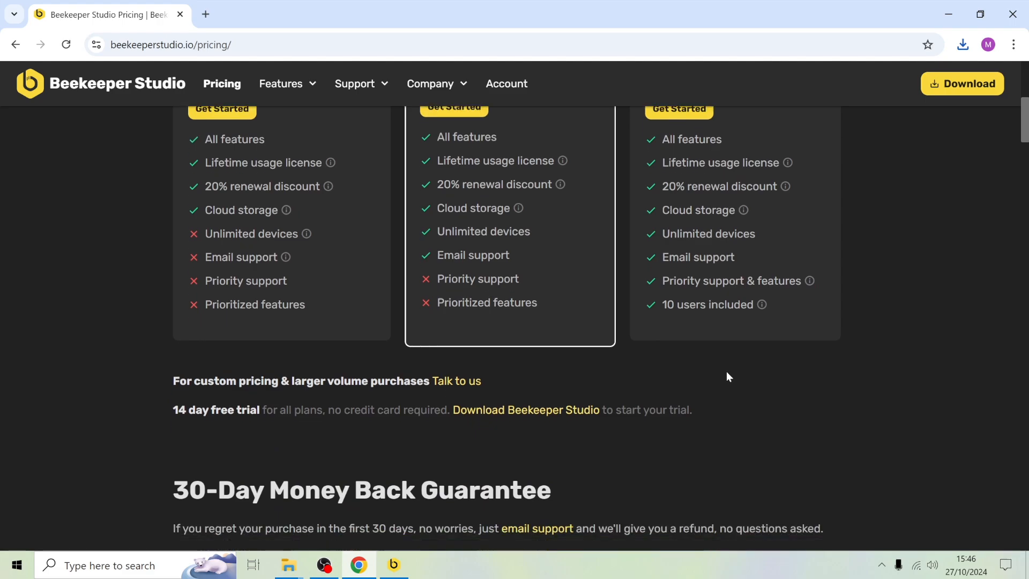
pyautogui.scroll(-3)
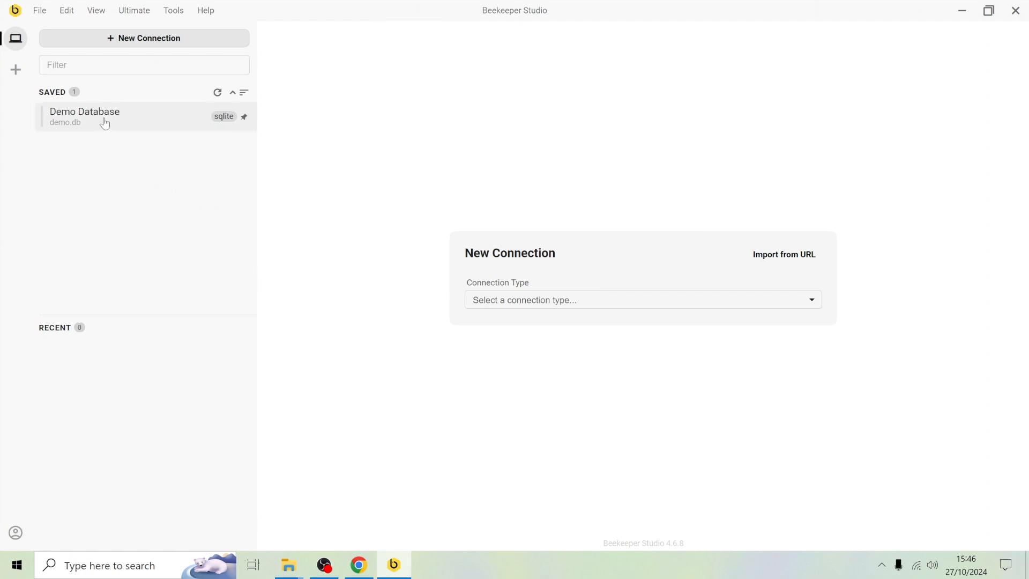
pyautogui.moveTo(229, 129)
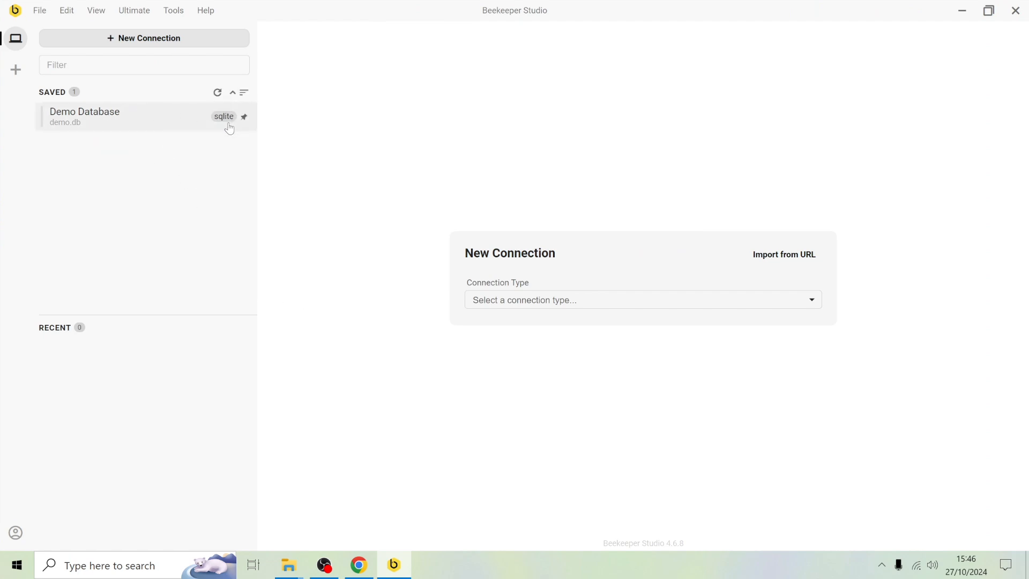
pyautogui.moveTo(219, 135)
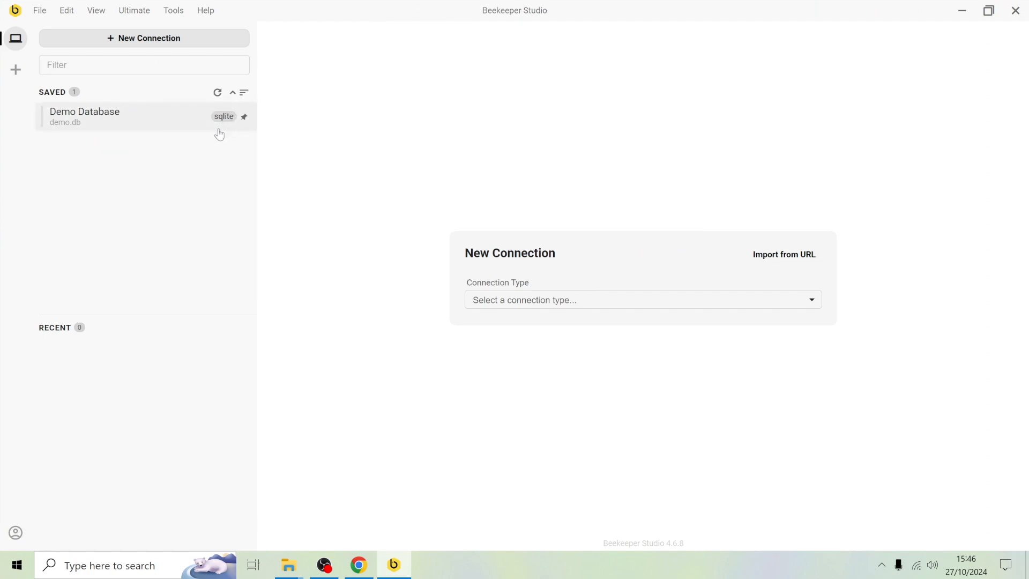
pyautogui.moveTo(220, 128)
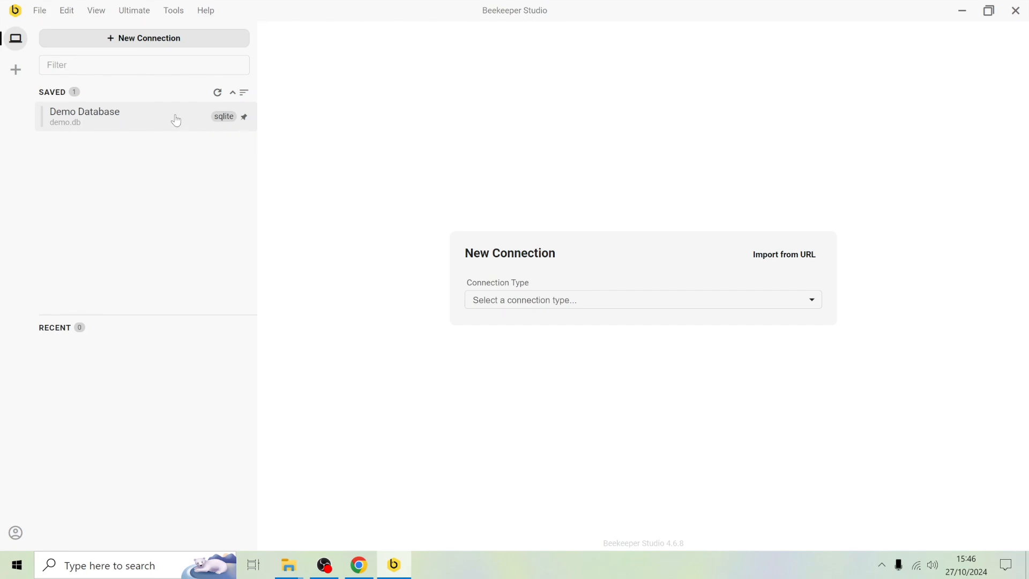
# Select the saved Demo Database connection and connect to it
pyautogui.click(84, 116)
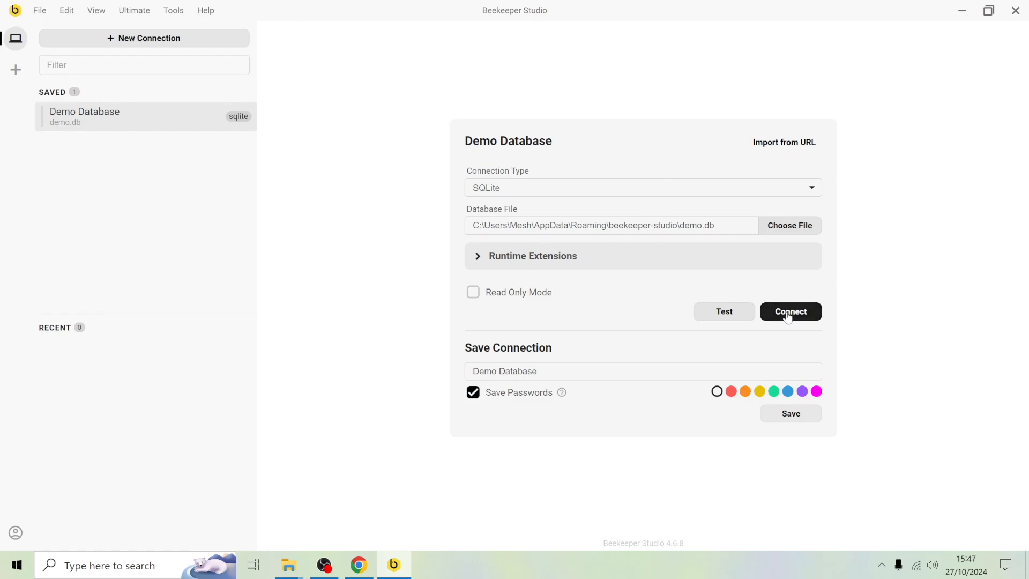
pyautogui.click(789, 310)
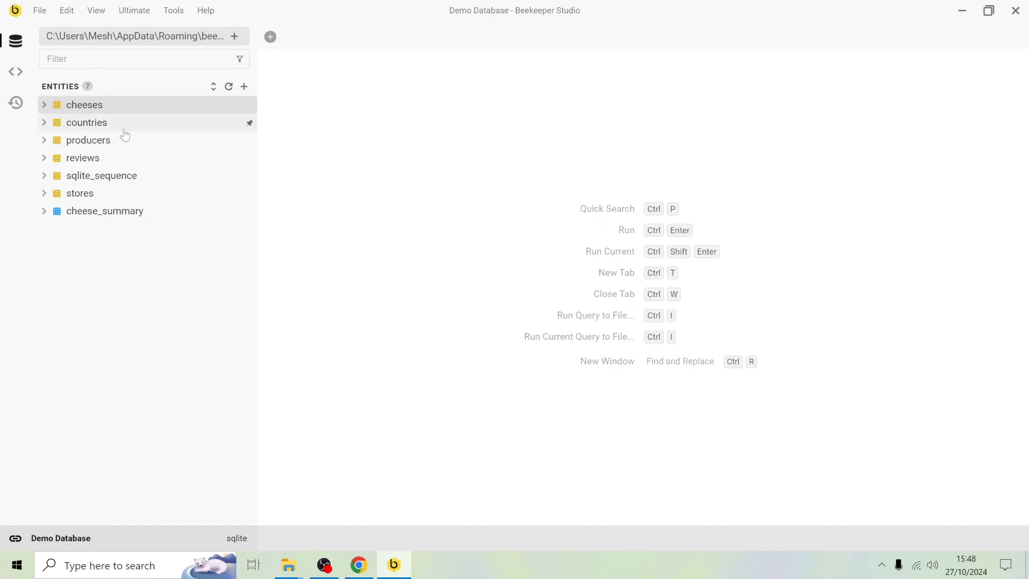
pyautogui.moveTo(98, 127)
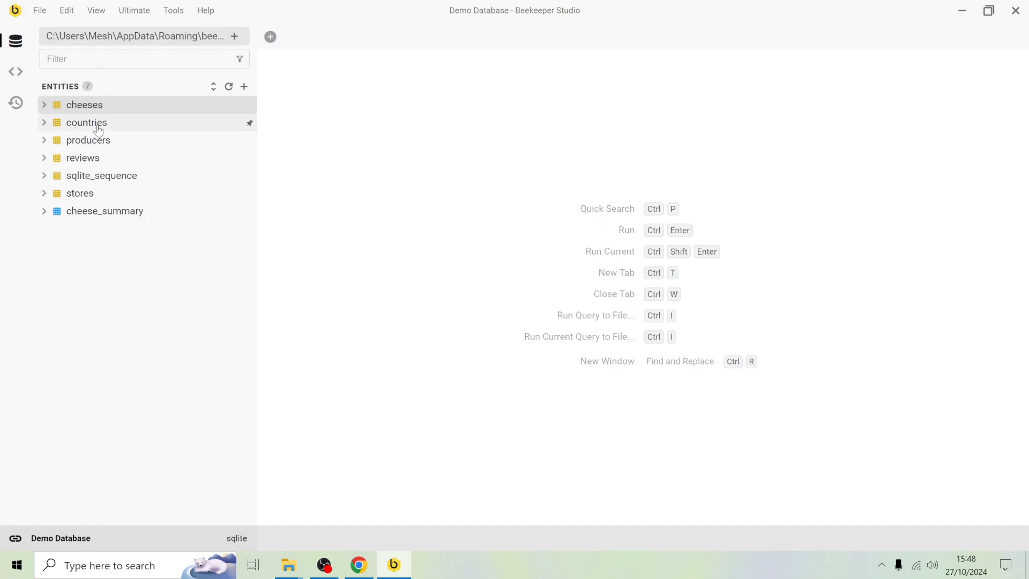
# In the countries table, change 'France' to 'France 2' and apply the edit
pyautogui.doubleClick(86, 122)
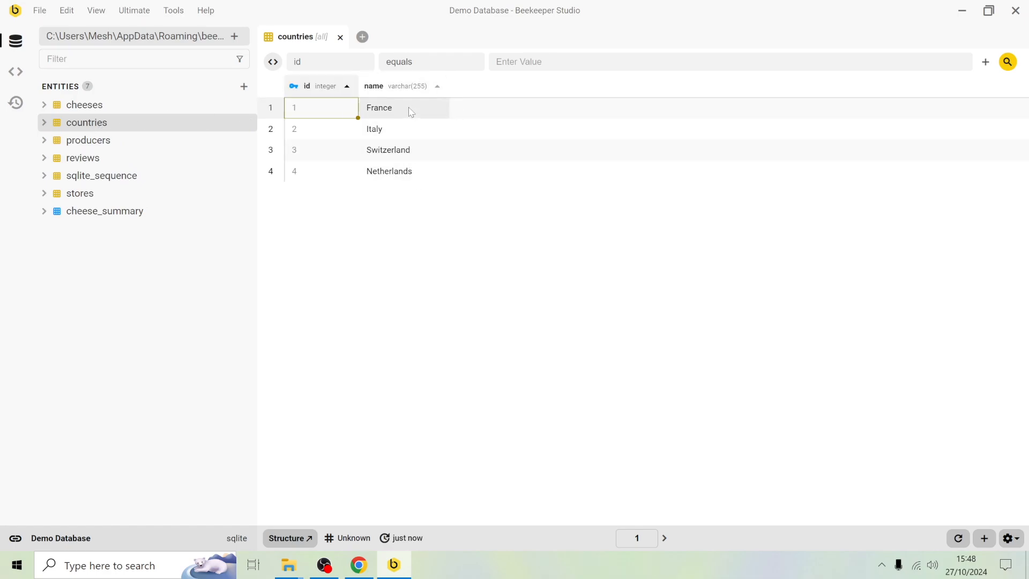
pyautogui.doubleClick(404, 107)
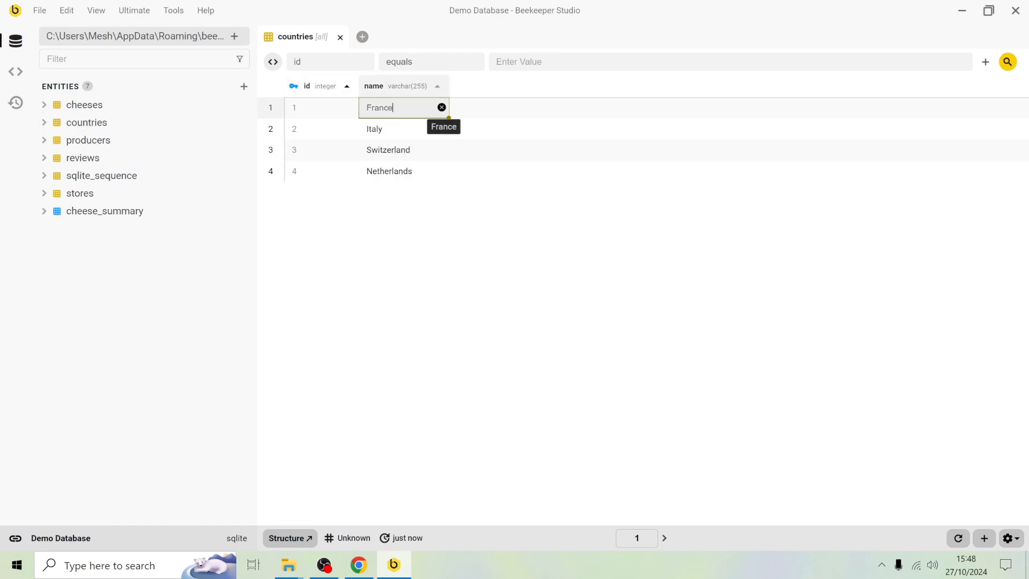
pyautogui.write('2')
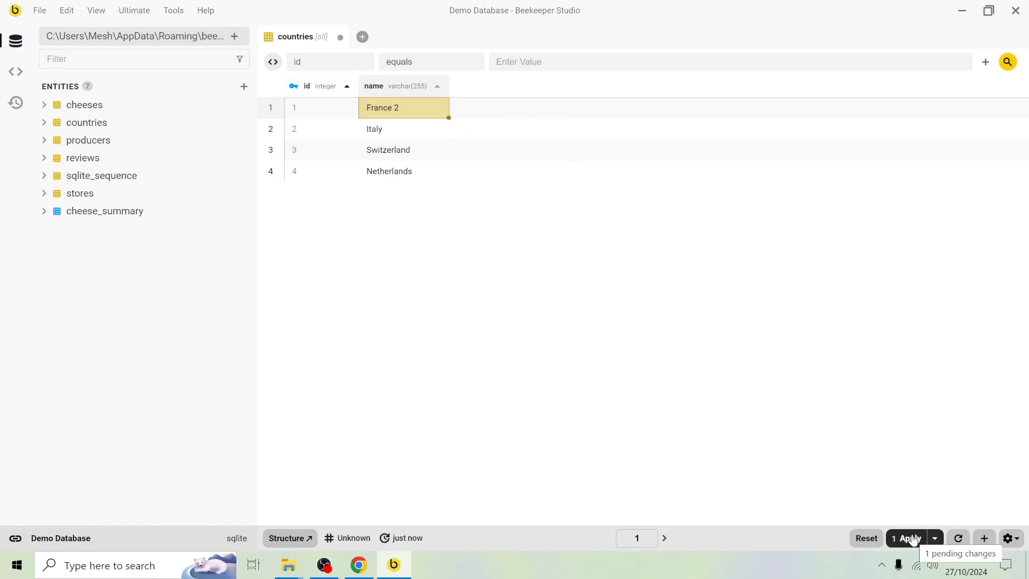
pyautogui.click(909, 538)
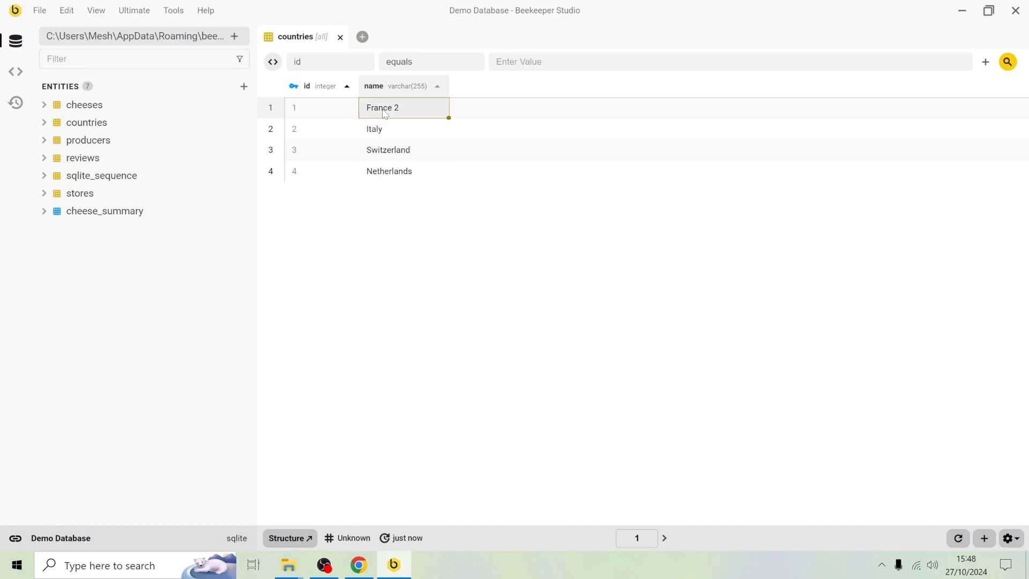
pyautogui.rightClick(382, 107)
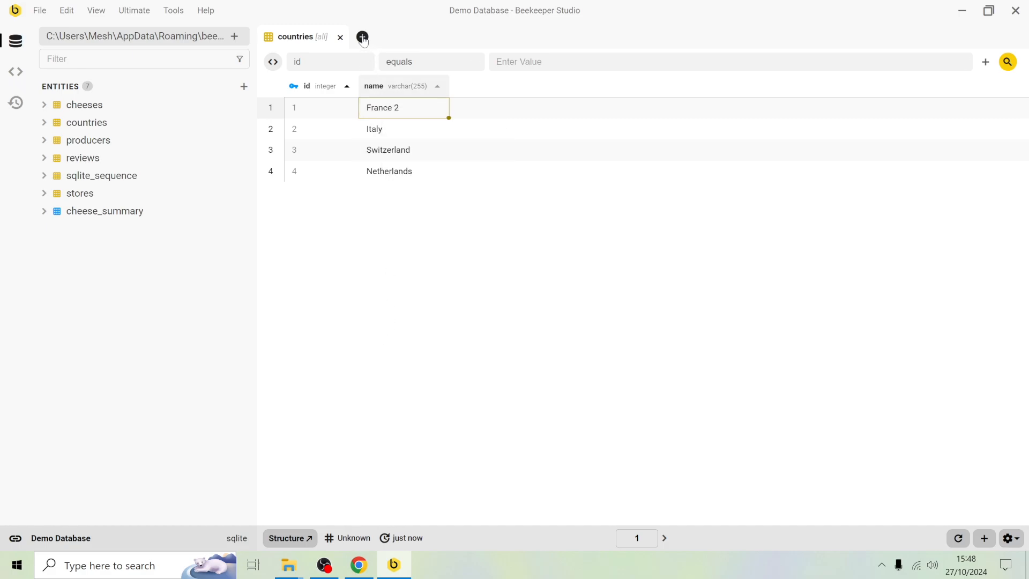
# In a new query tab, run 'select name from countries' returning the four country names
pyautogui.click(362, 36)
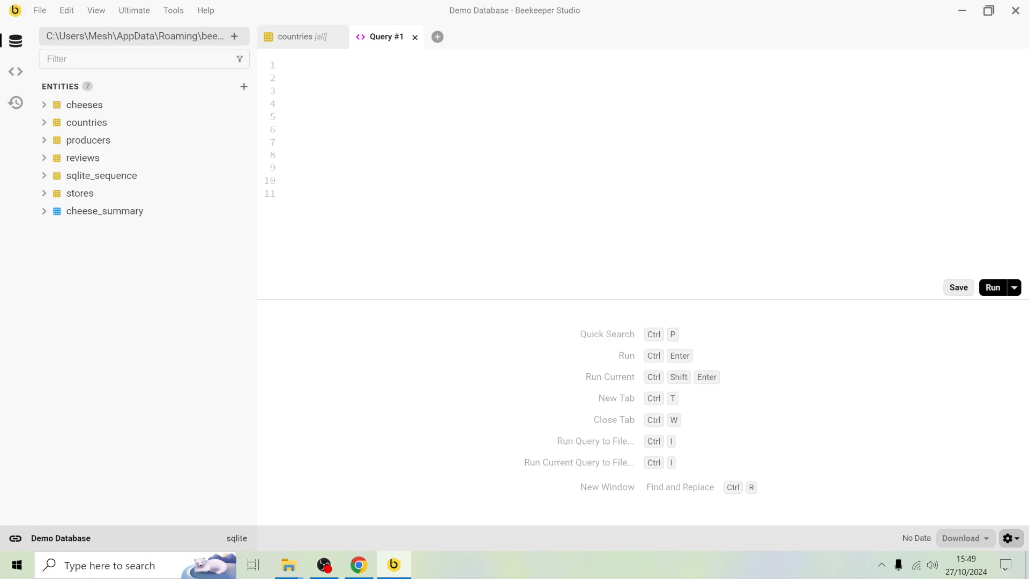
pyautogui.write('select * fr')
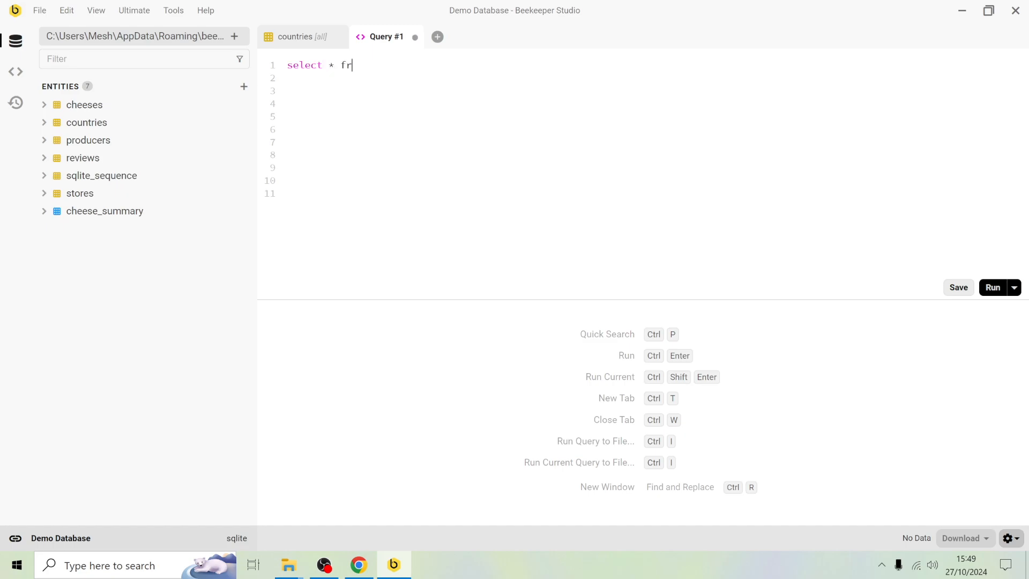
pyautogui.write('om countie')
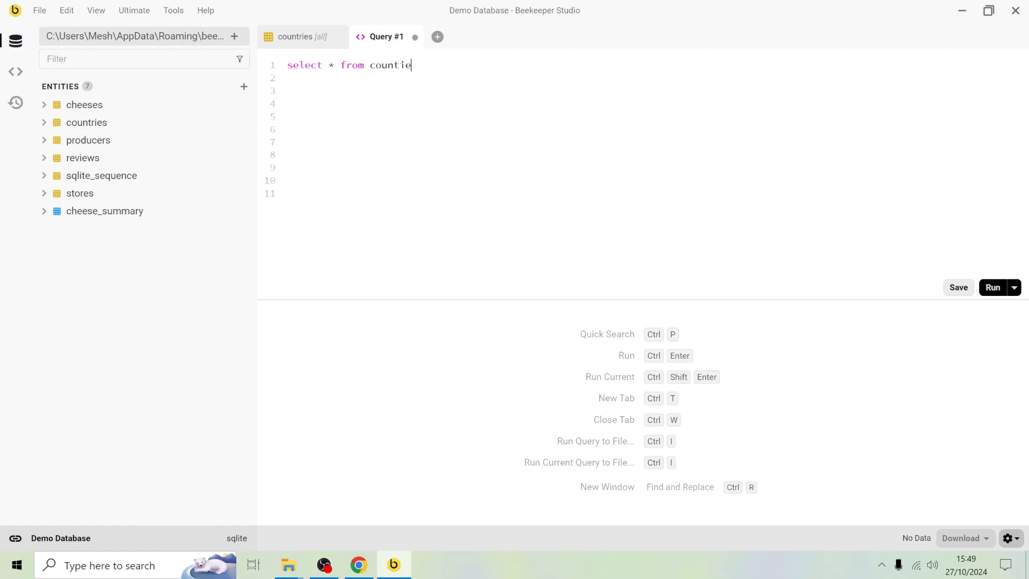
pyautogui.write('s')
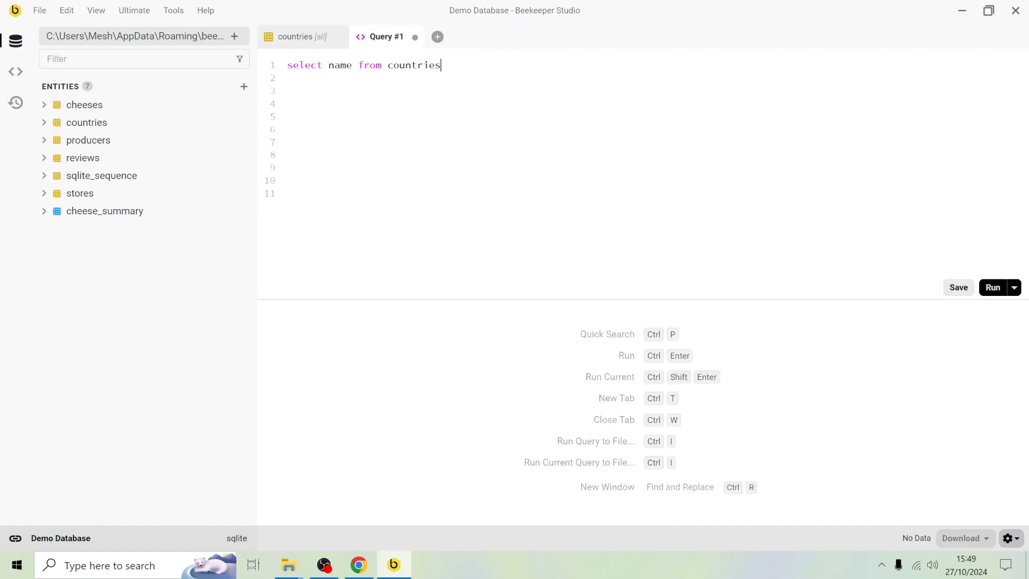
pyautogui.click(992, 287)
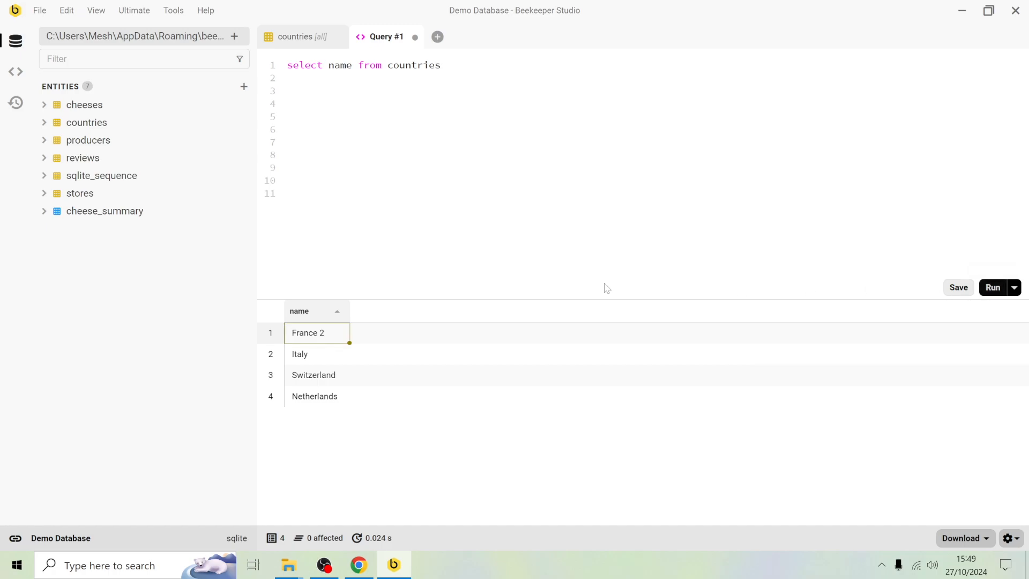
pyautogui.moveTo(384, 394)
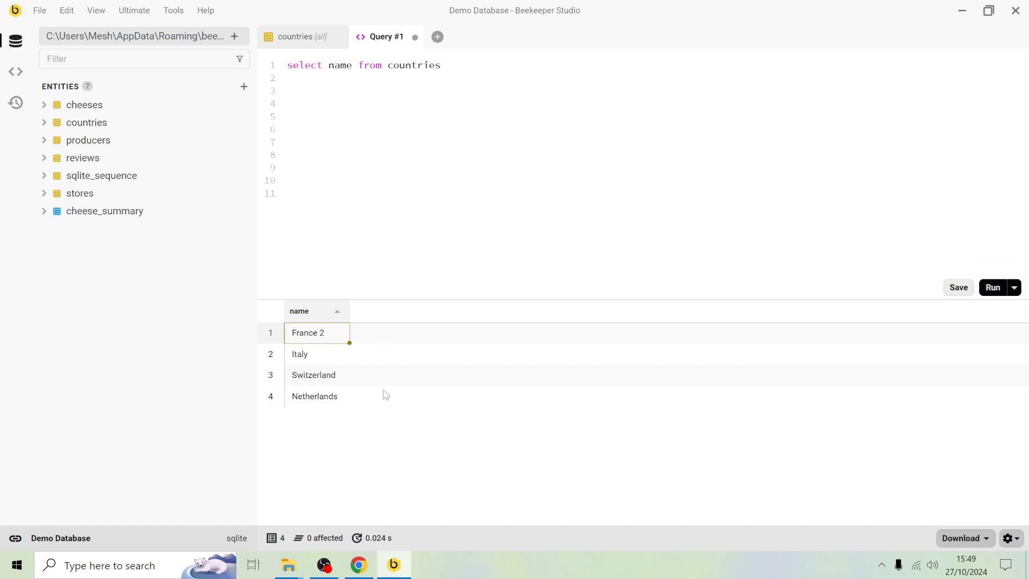